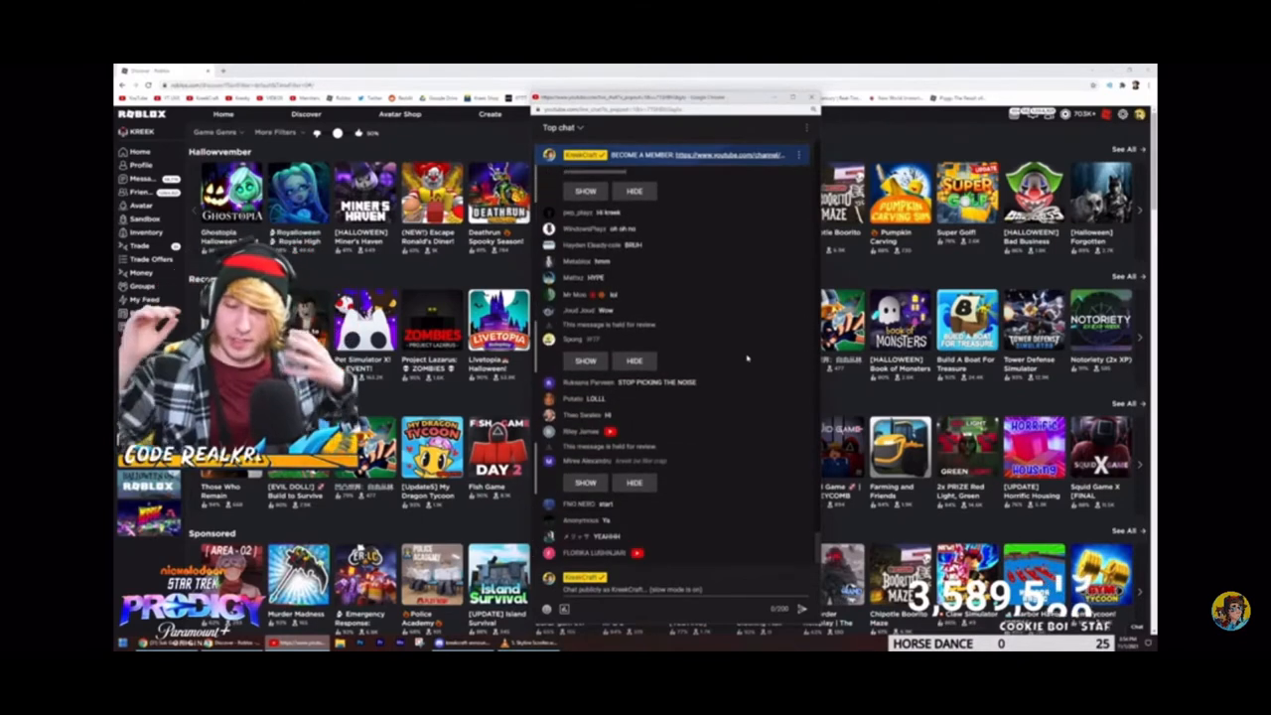
scroll(down, 3)
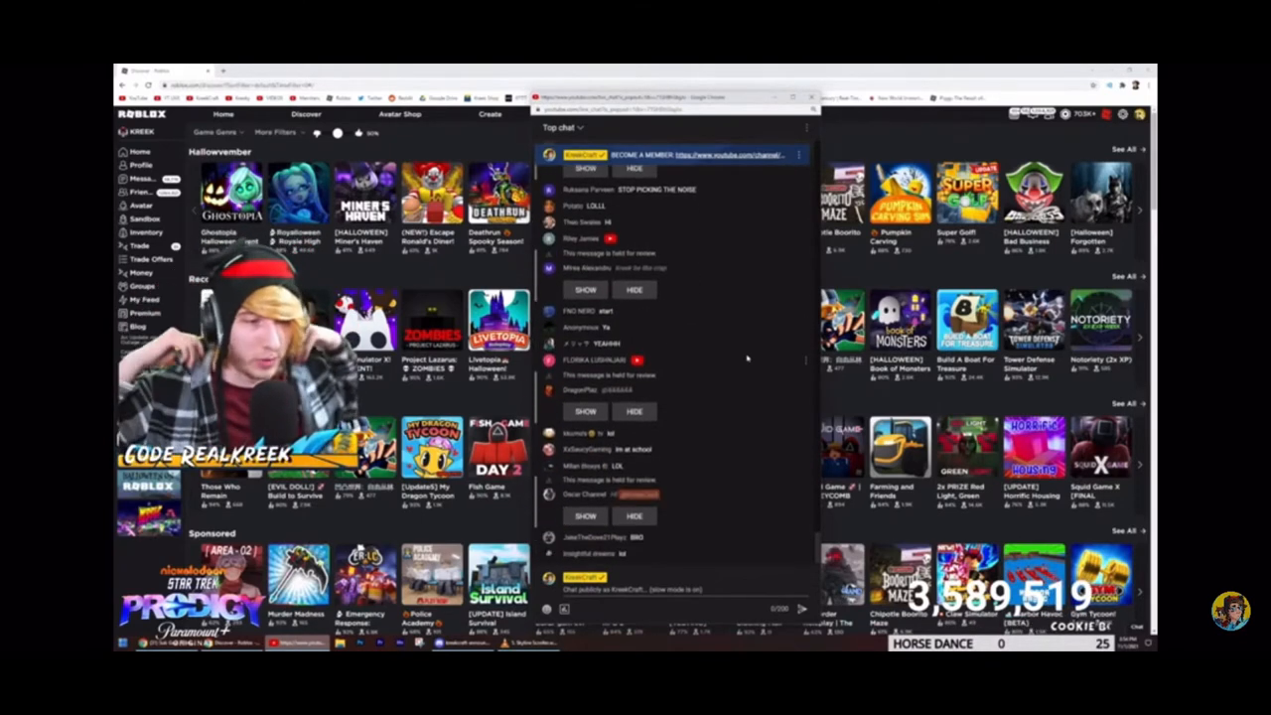